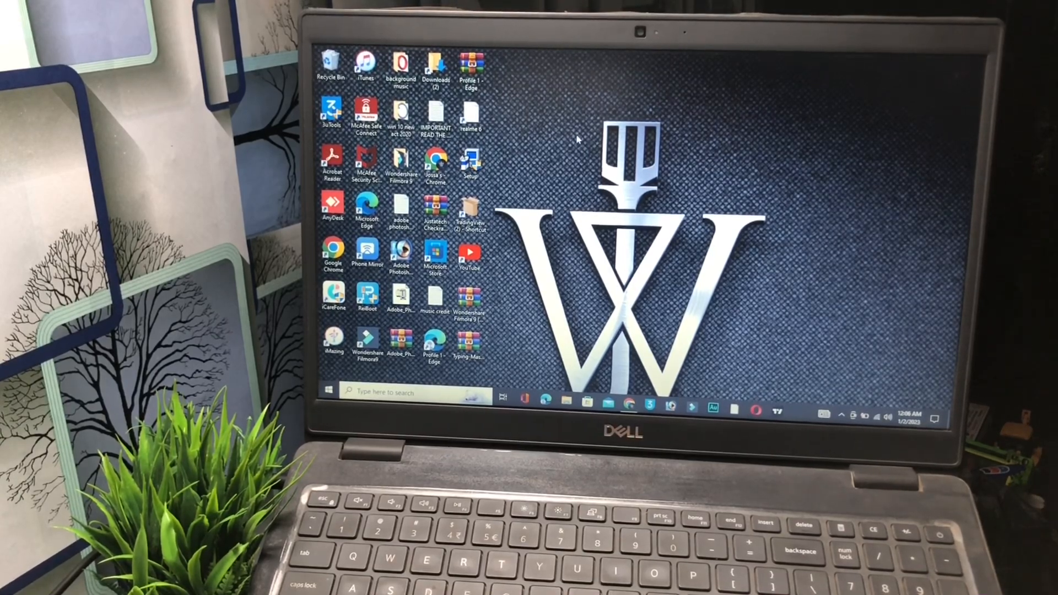
mouse_move(548, 127)
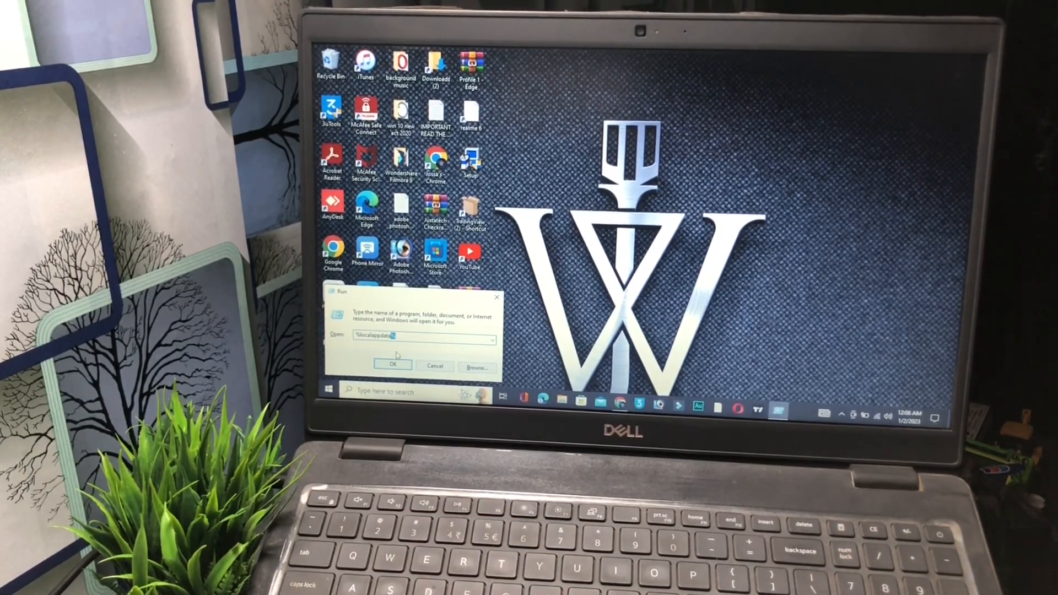
Step: Confirm the Run dialog so File Explorer lists the Local AppData folders (Adobe, Apple, cache)
left_click(392, 365)
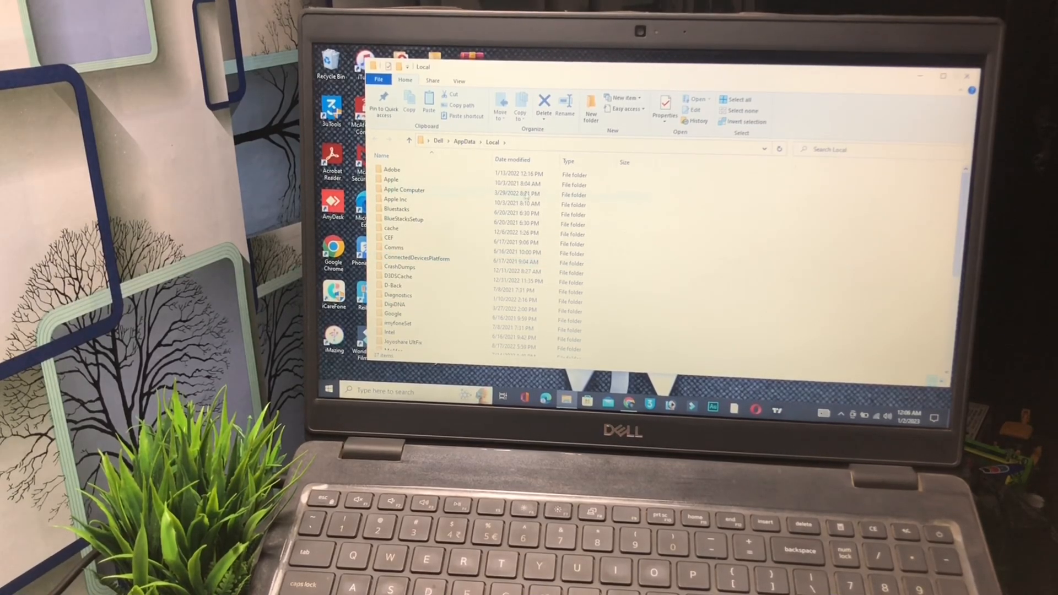
left_click(391, 185)
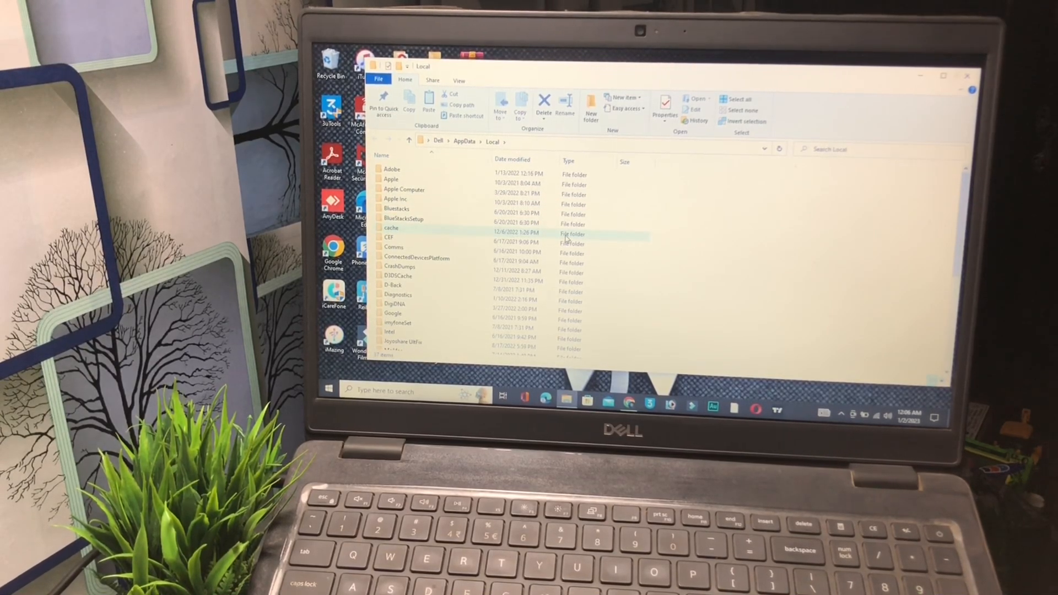
mouse_move(593, 241)
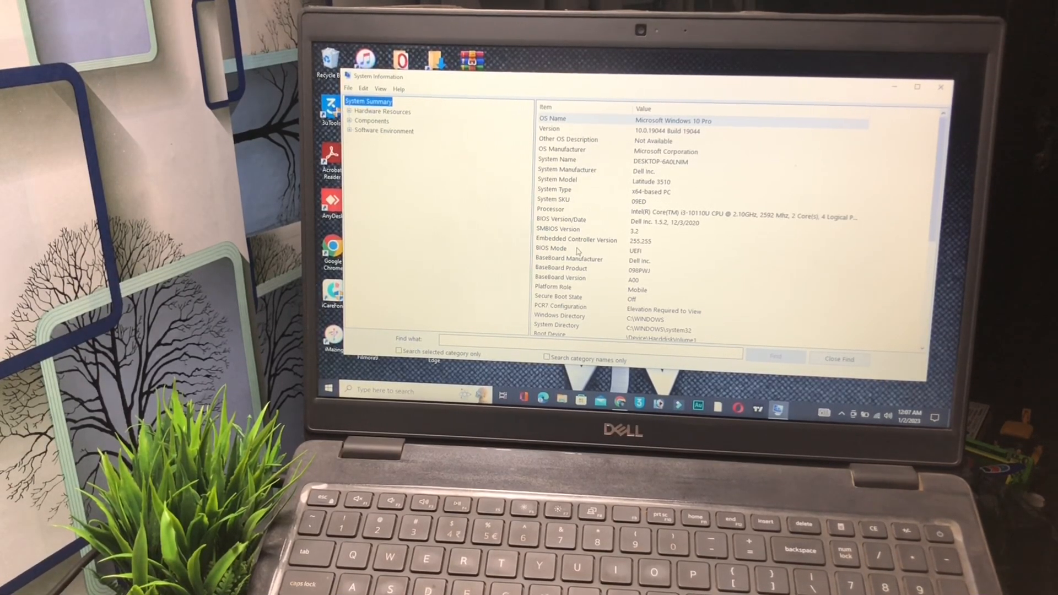
Step: Read BIOS Mode (UEFI) and Secure Boot State (Off) in System Summary, then close System Information
left_click(577, 248)
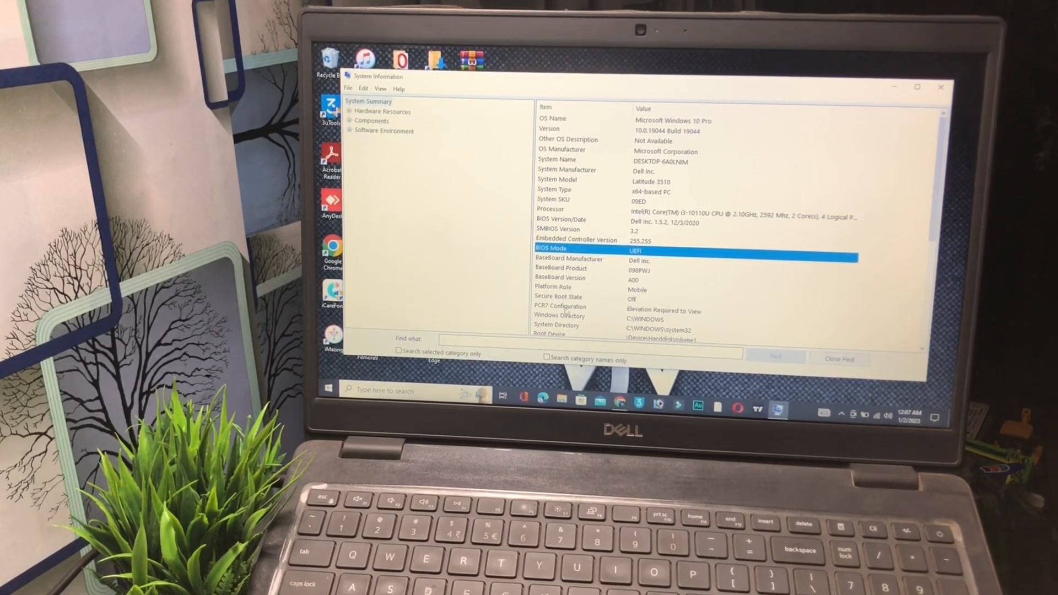
left_click(573, 296)
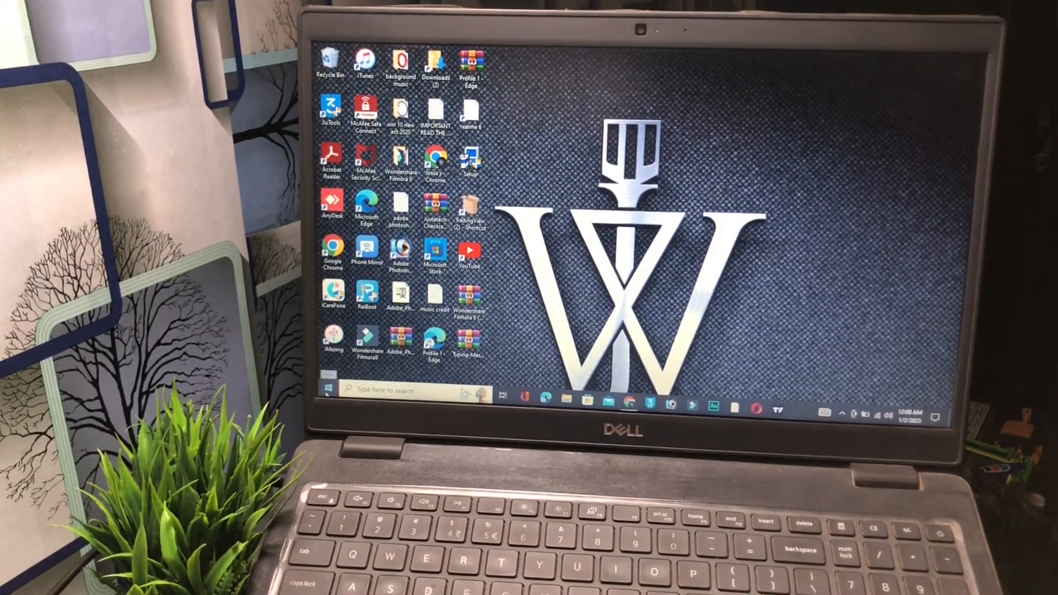
Step: Launch Settings from Start and reach Update & Security > Windows Update
left_click(329, 389)
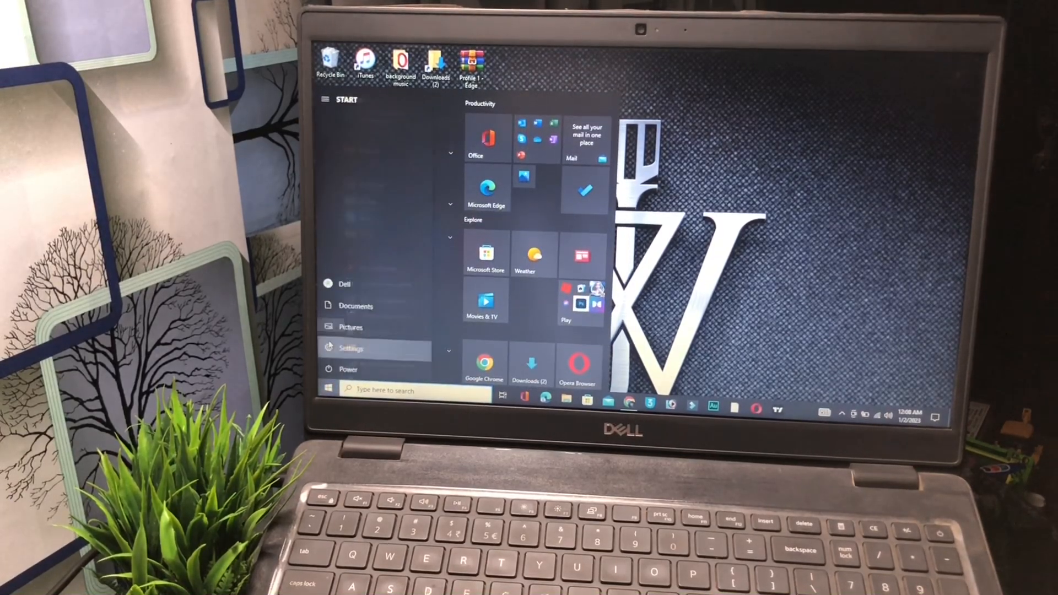
left_click(350, 349)
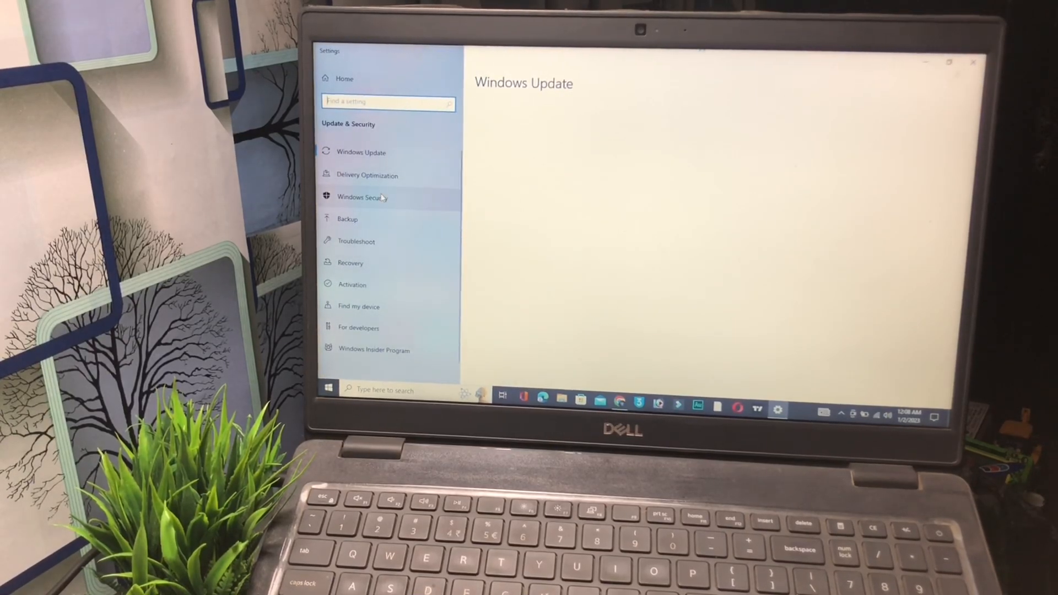
left_click(360, 152)
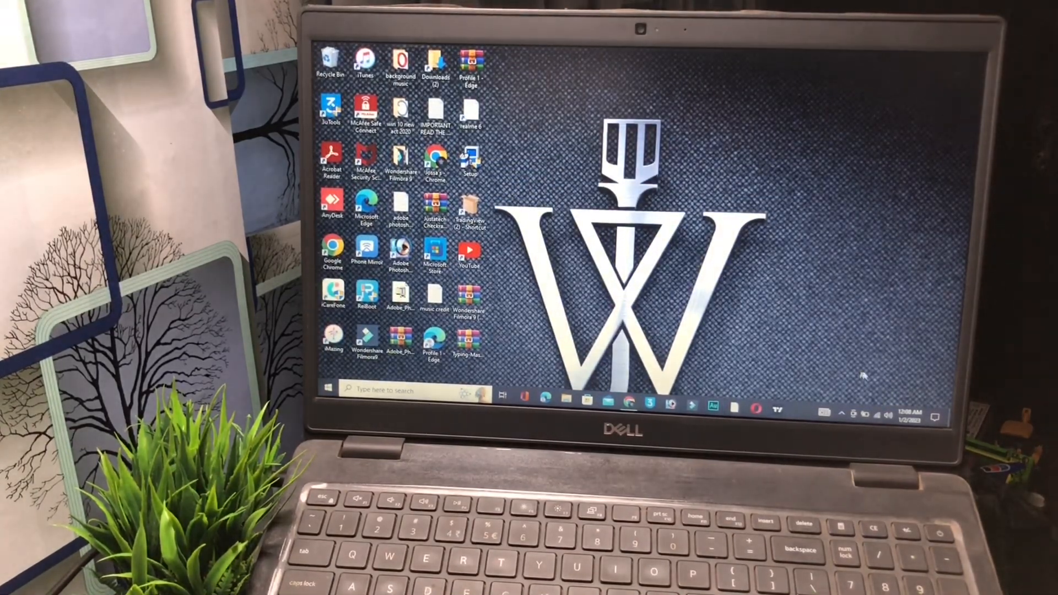
left_click(871, 414)
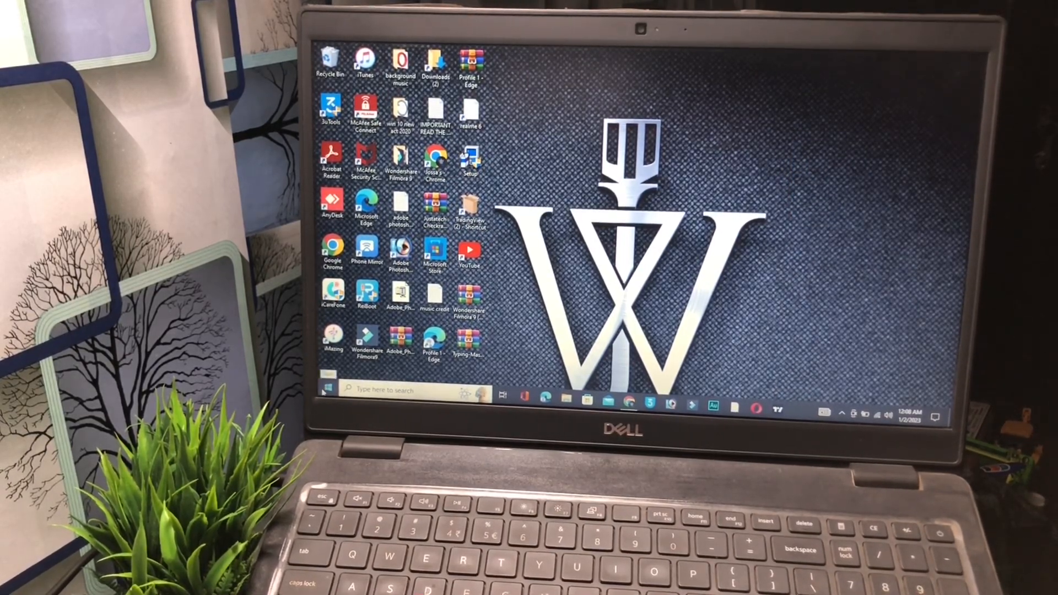
left_click(329, 389)
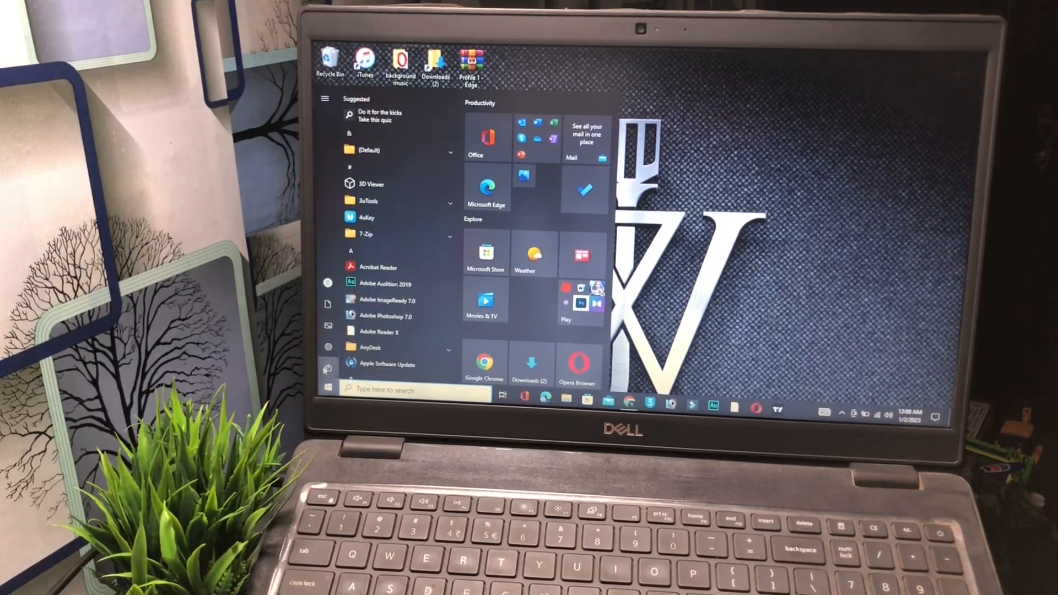
left_click(327, 99)
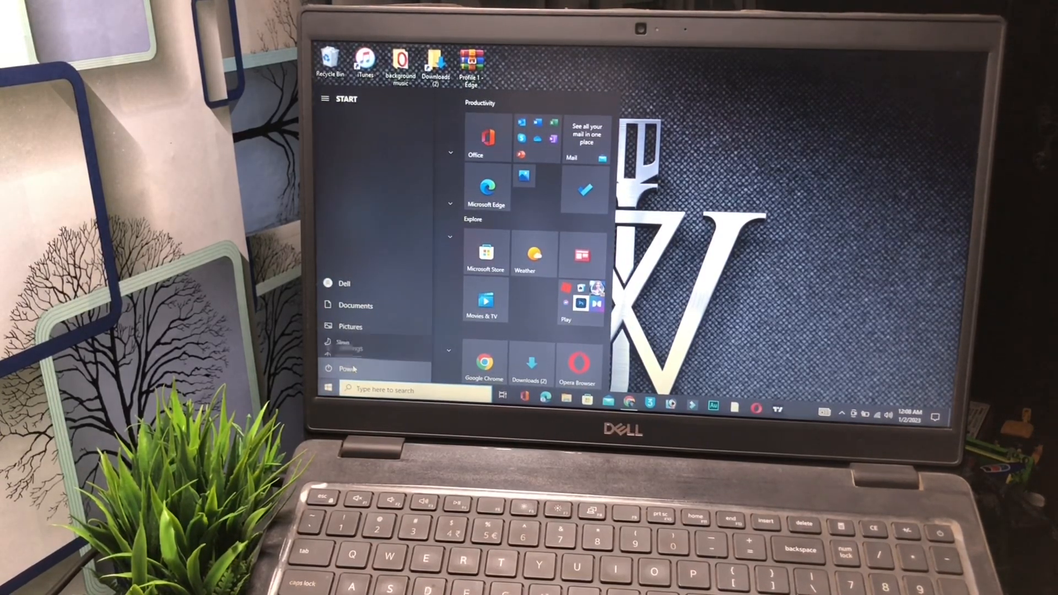
left_click(349, 368)
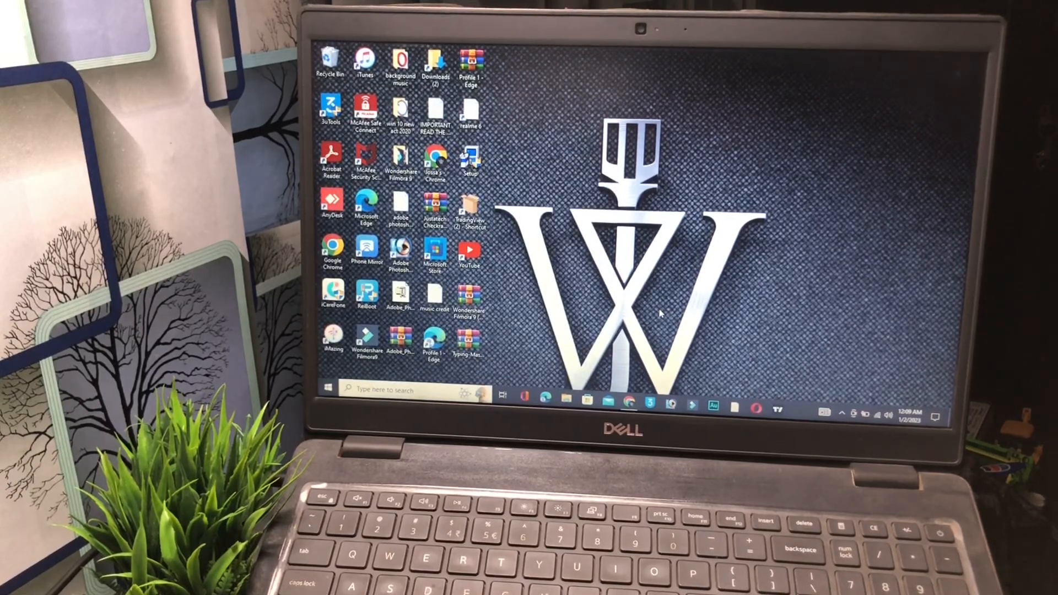
mouse_move(664, 155)
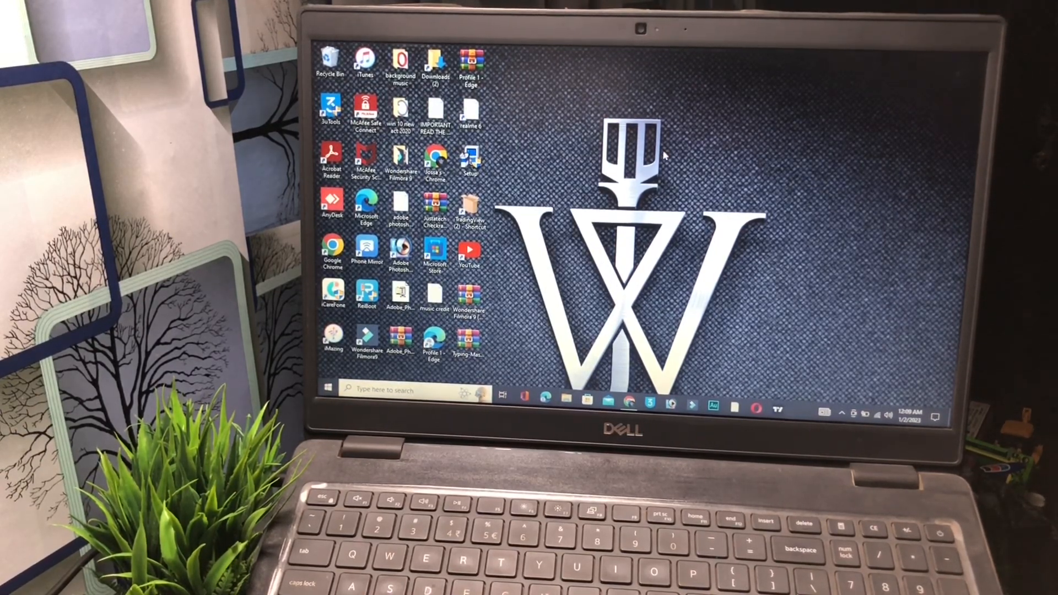